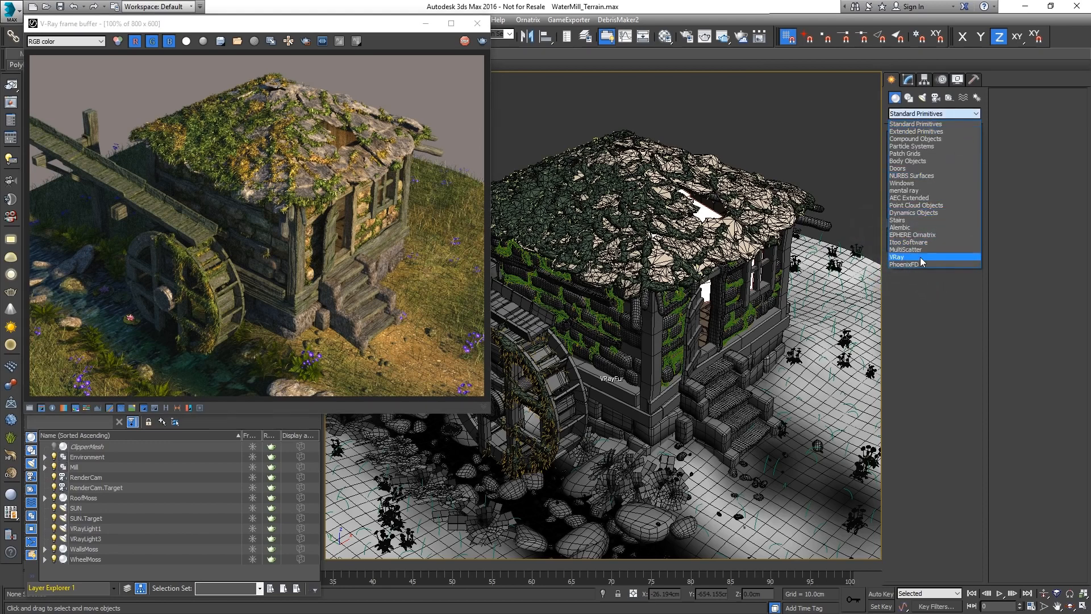
# Step: Create a VRayClipper plane across the watermill house so the render shows its interior
pyautogui.click(896, 257)
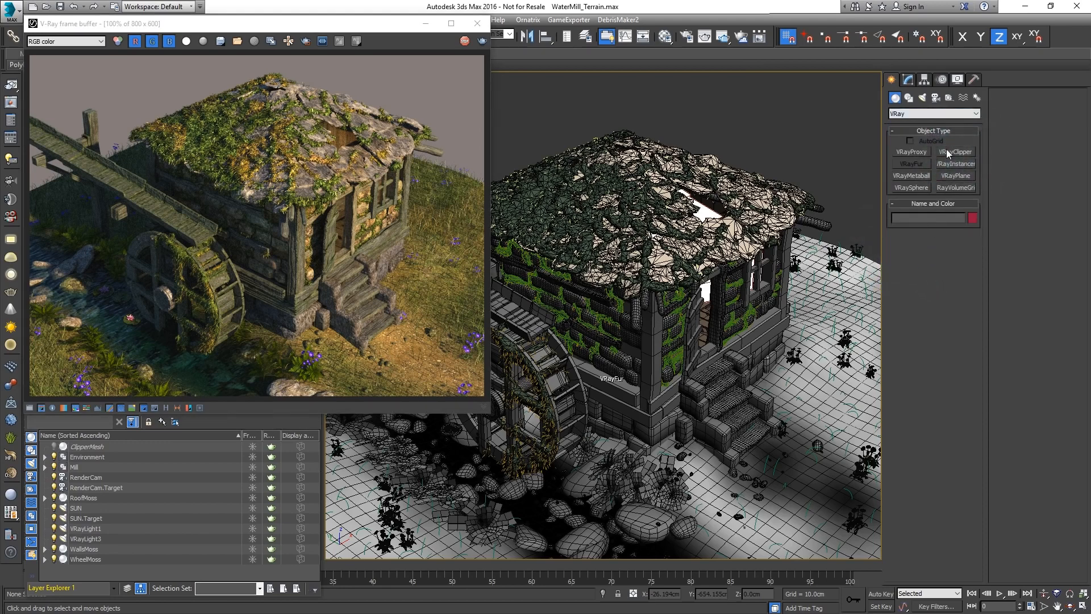
pyautogui.click(955, 151)
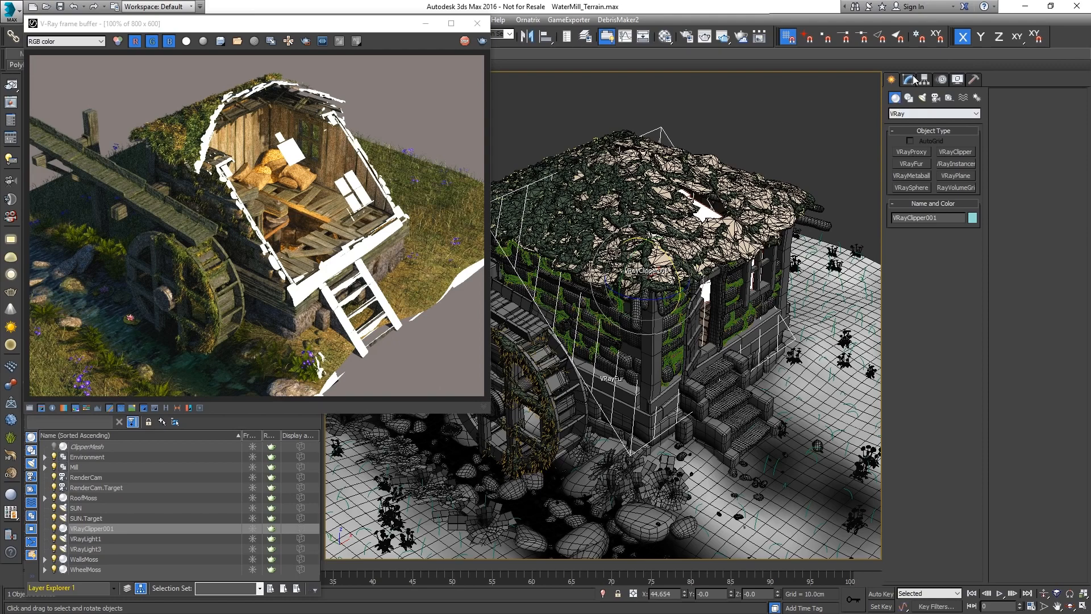
# Step: Set up VRayClipper001's Exclude list and begin a new VRayMtl for the cut surfaces
pyautogui.click(907, 80)
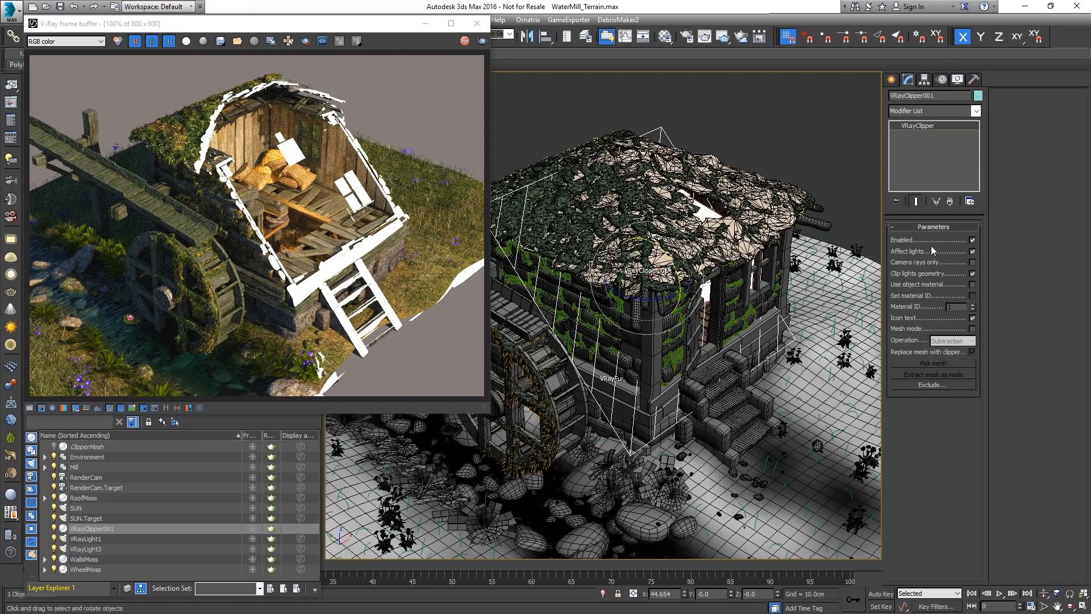
pyautogui.click(932, 384)
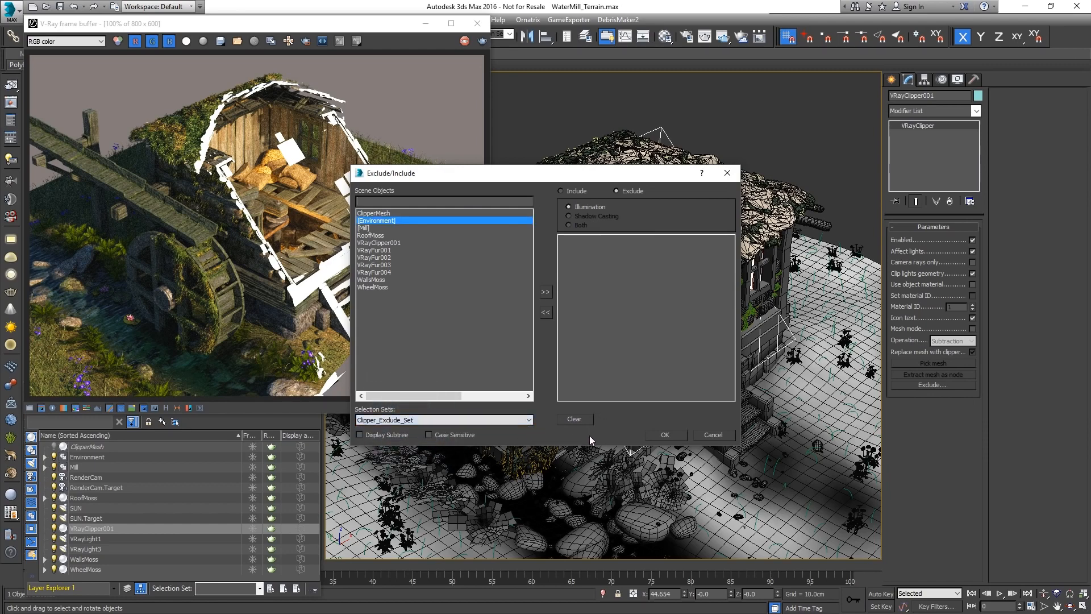
pyautogui.click(544, 292)
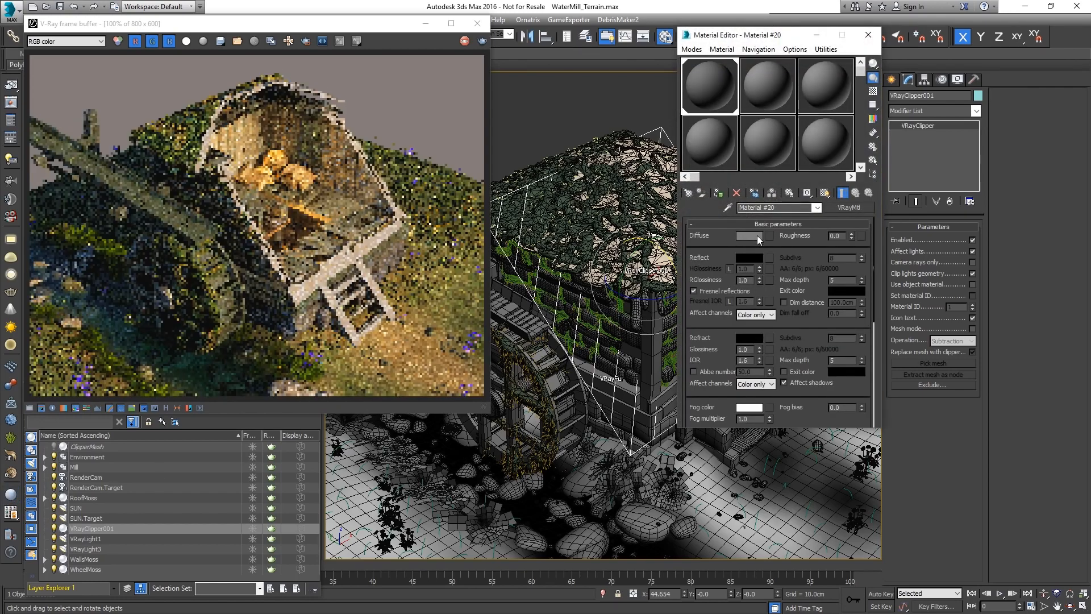
# Step: Give the clipper material a solid red diffuse colour and put the Material Editor away
pyautogui.click(748, 236)
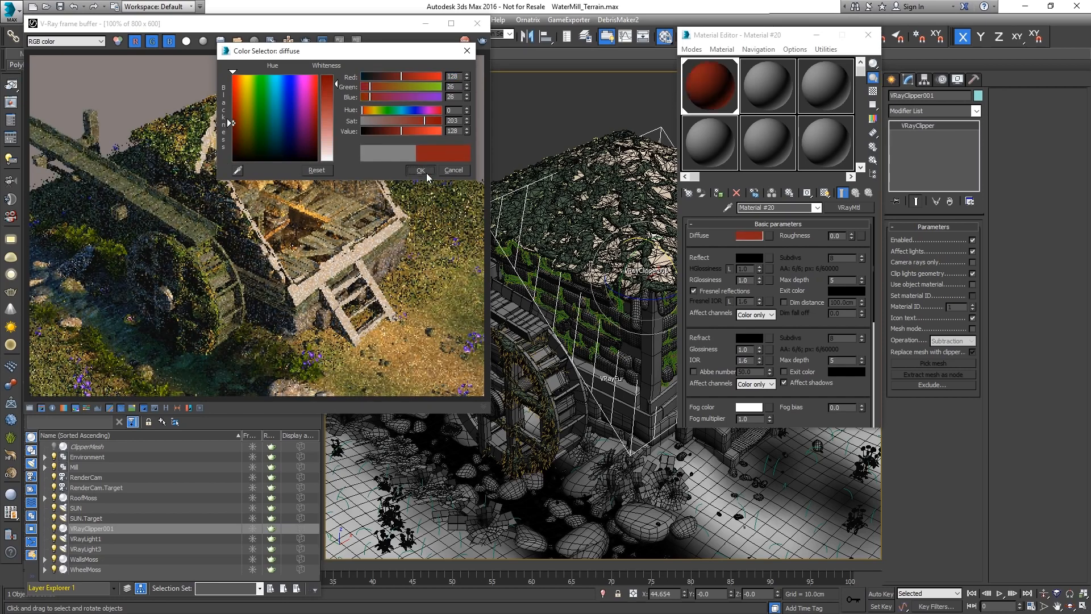
pyautogui.click(419, 169)
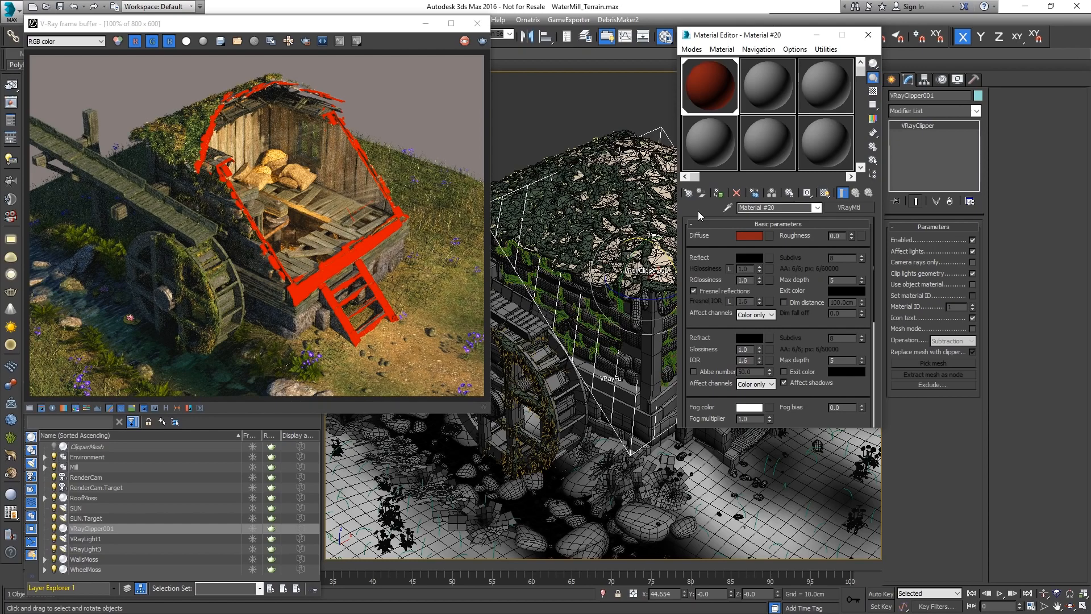
pyautogui.moveTo(867, 36)
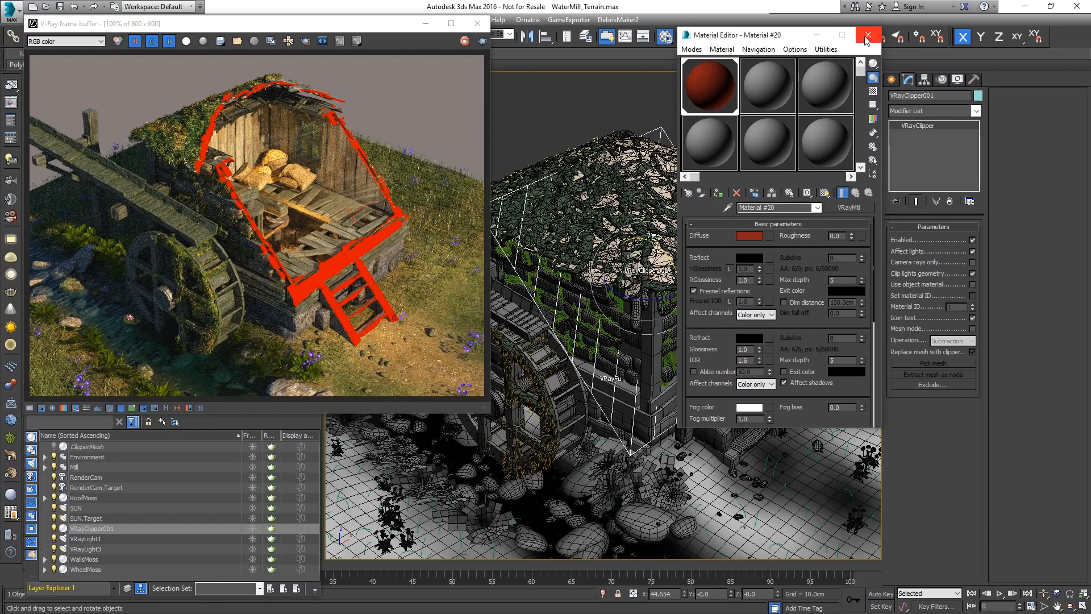
pyautogui.click(867, 35)
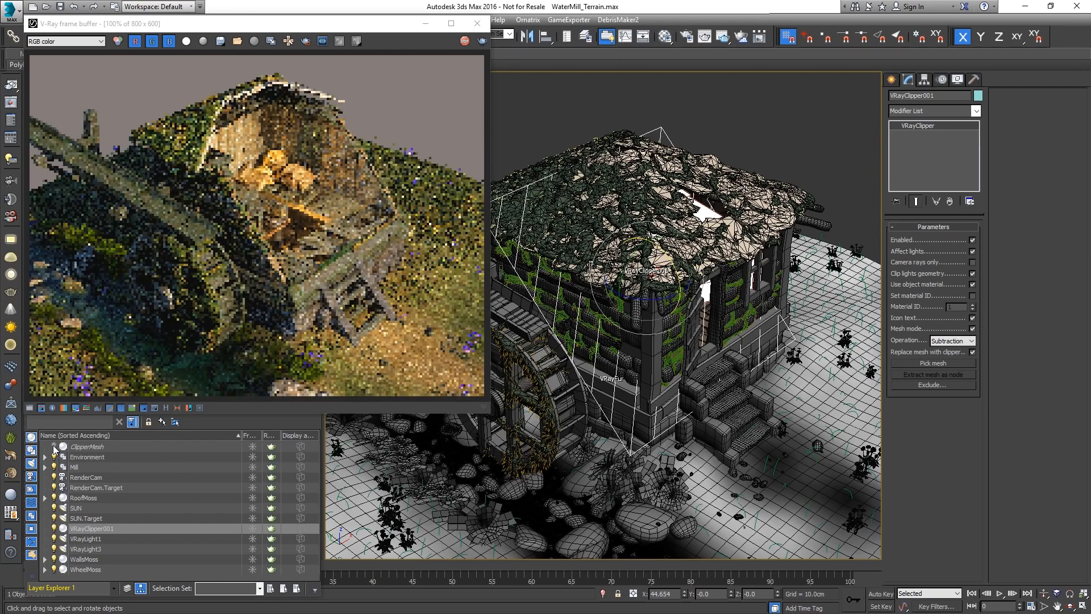
# Step: Switch VRayClipper001 to Mesh mode using the blue ClipperMesh box as the cutting shape
pyautogui.click(91, 528)
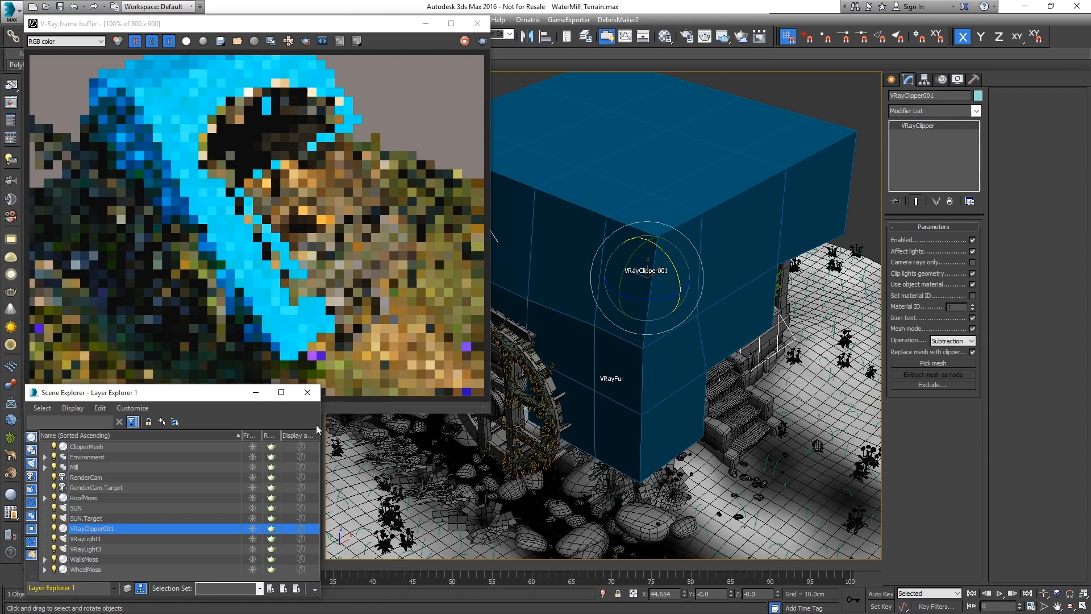
pyautogui.click(931, 363)
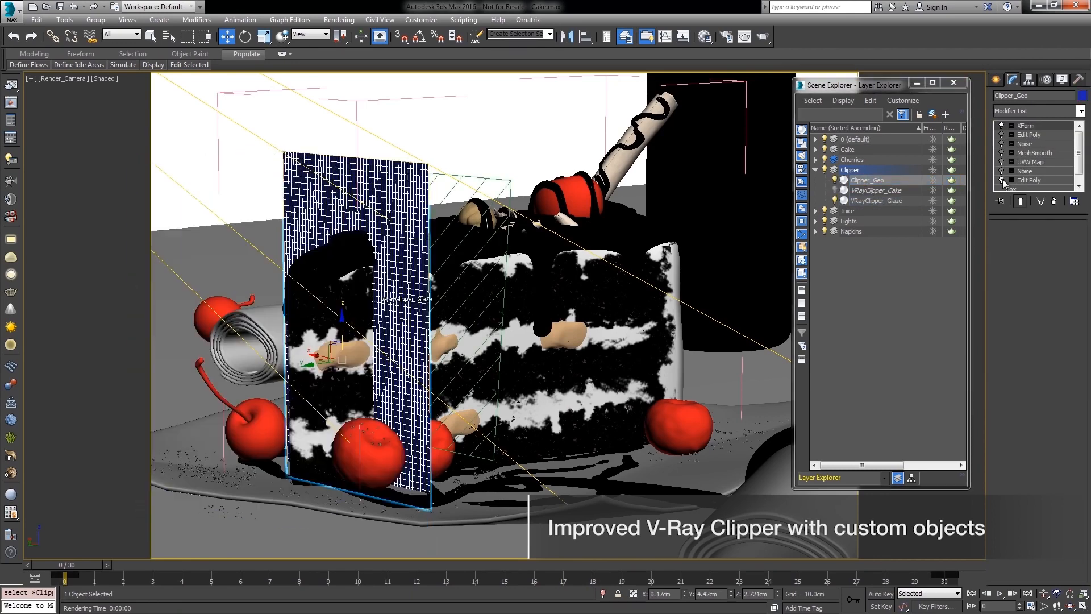
# Step: Render VRayClipper_Cake's mesh-clipped cake slice and maximise it in the V-Ray frame buffer
pyautogui.click(876, 190)
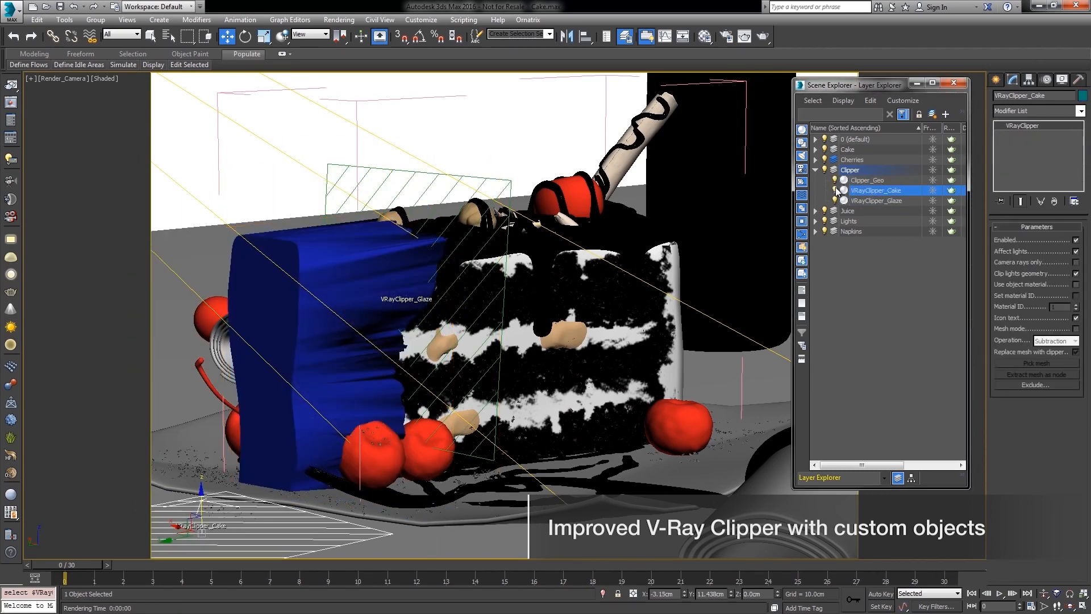
pyautogui.click(1034, 363)
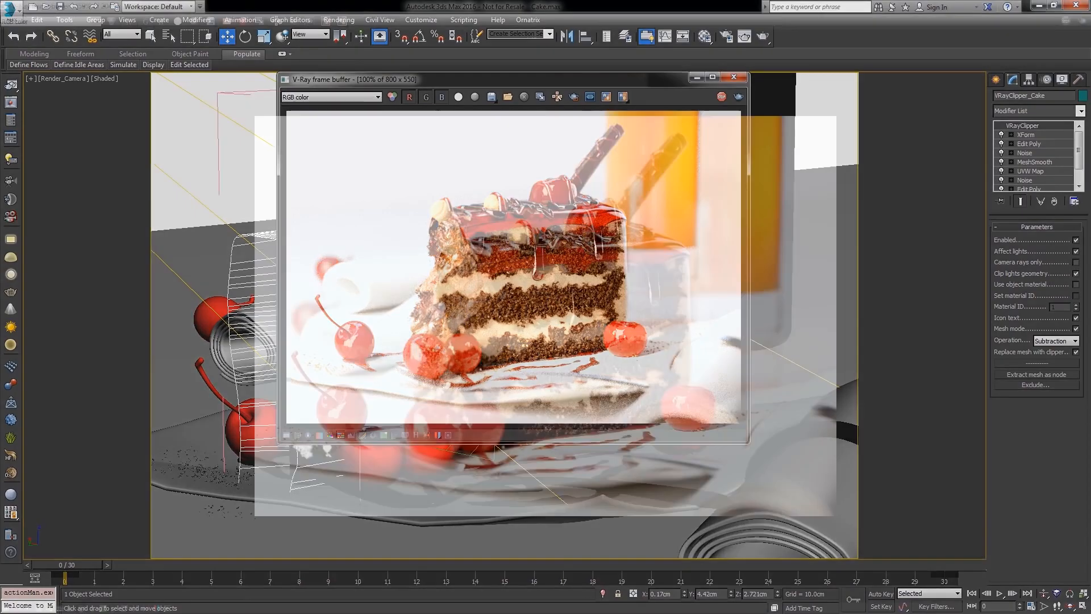
pyautogui.click(712, 77)
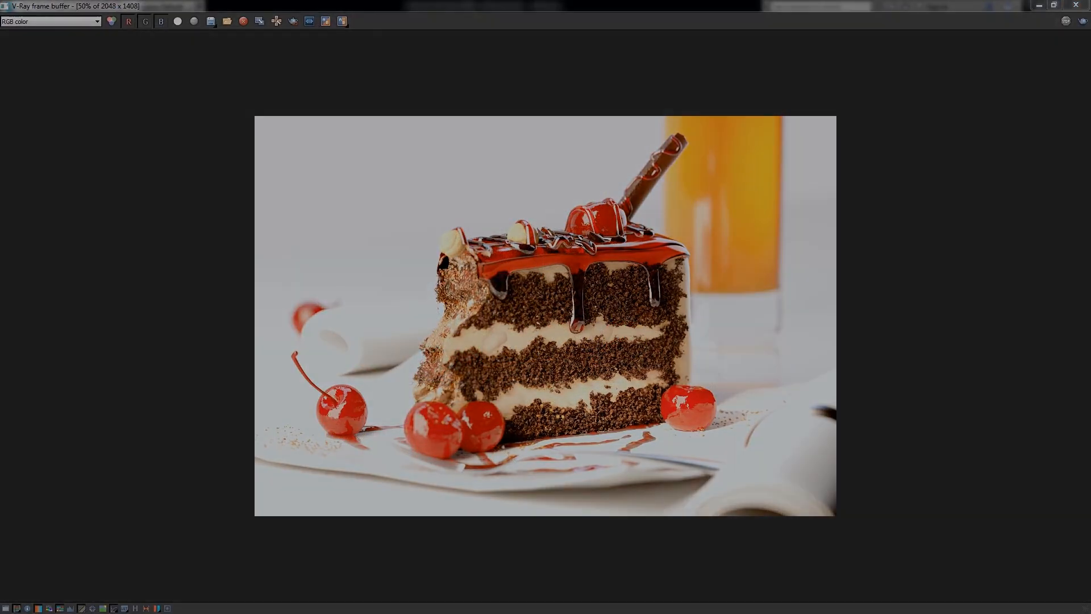